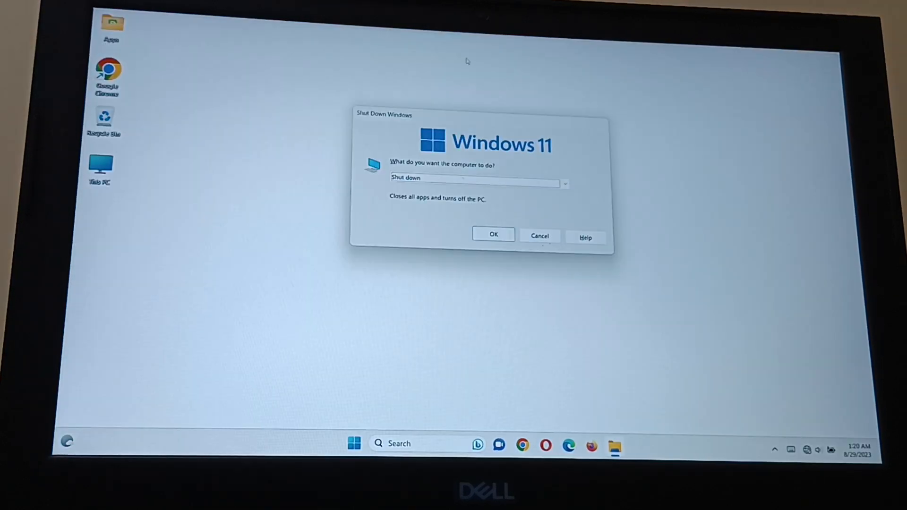
Choose Restart in the Shut Down Windows dialog to reboot into BIOS Setup.
click(563, 183)
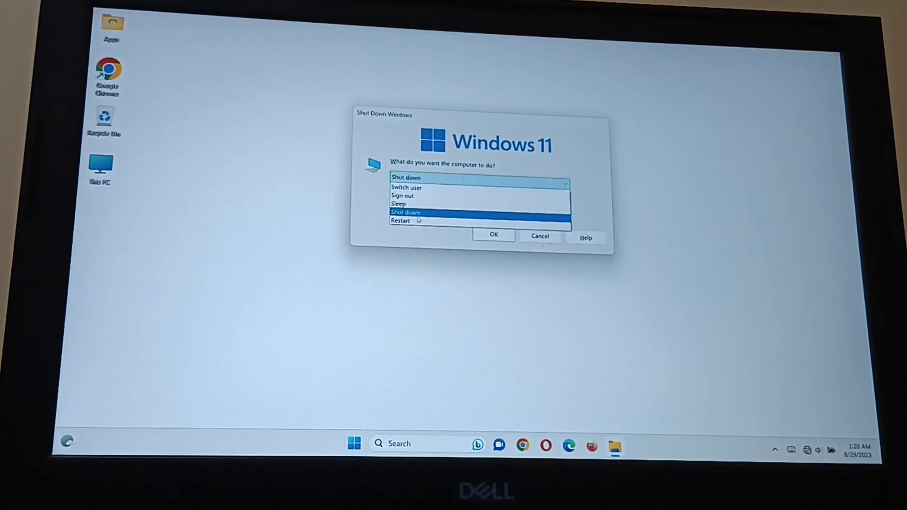
click(493, 235)
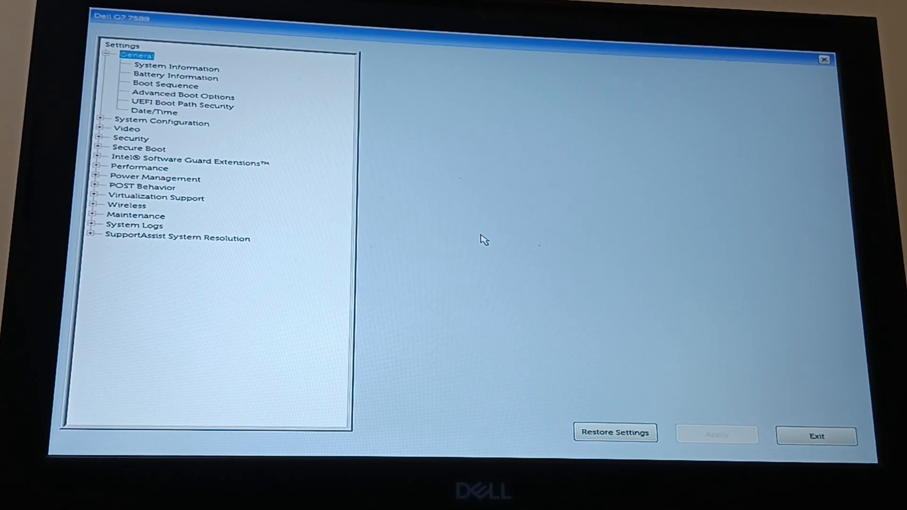
mouse_move(325, 209)
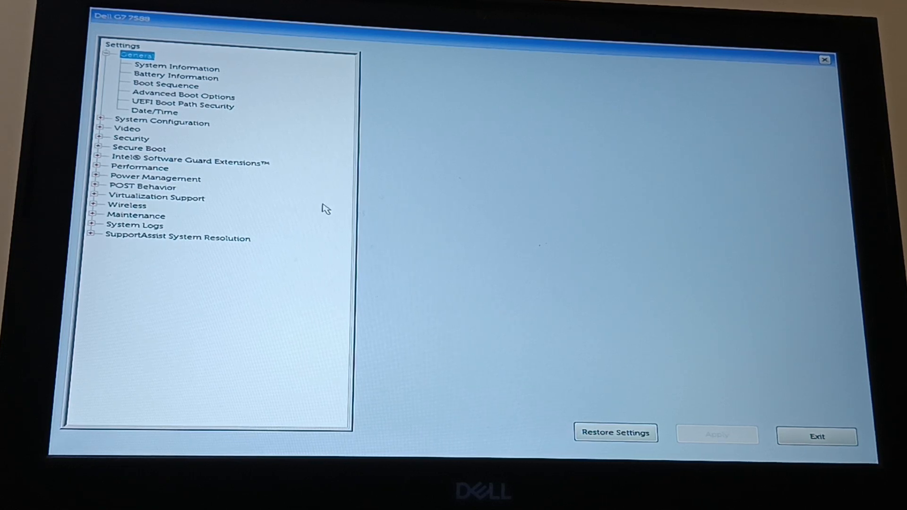
mouse_move(74, 250)
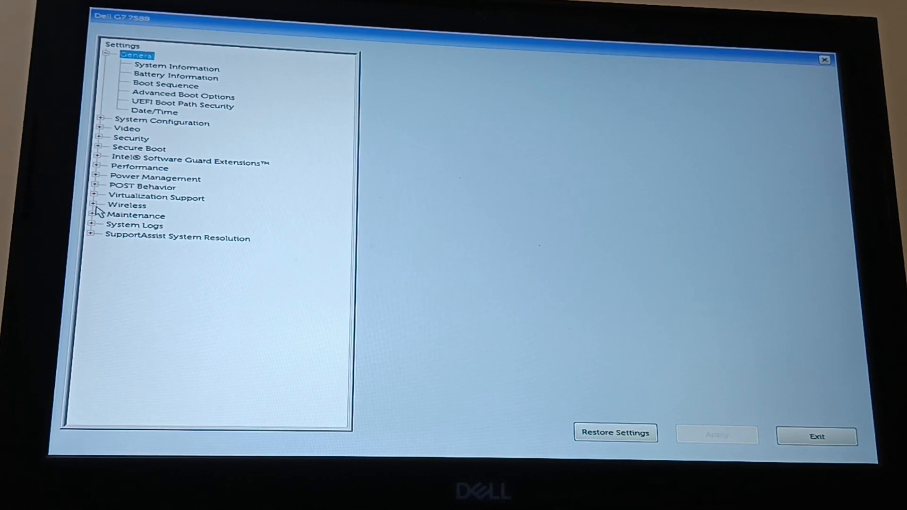
Expand Wireless and show the Wireless Switch settings with WLAN and Bluetooth checked.
click(92, 205)
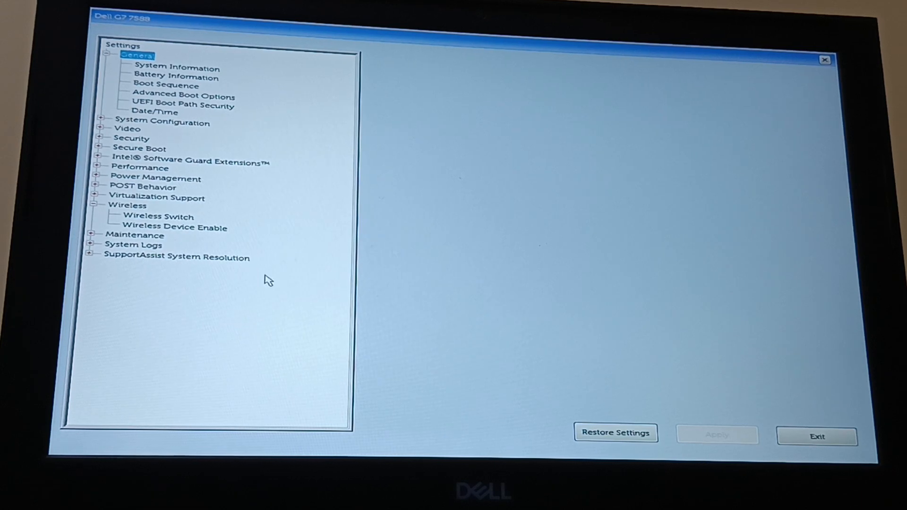
mouse_move(113, 224)
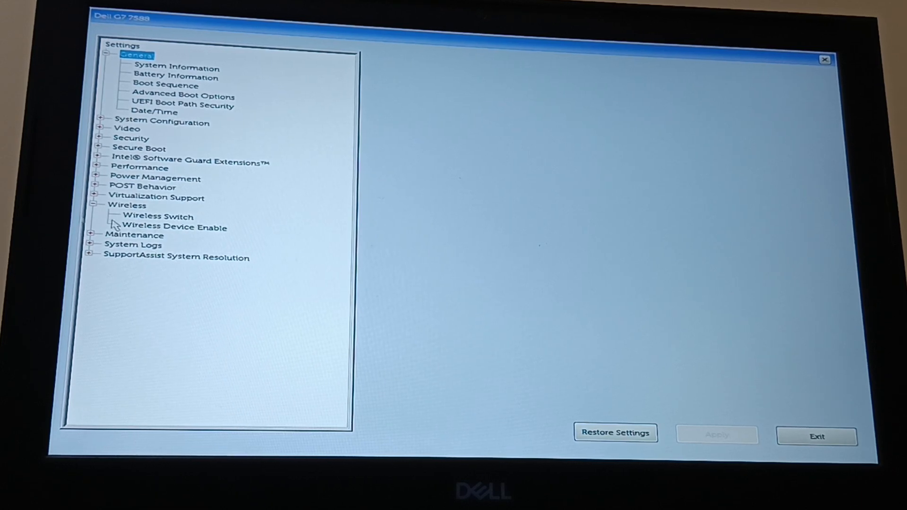
click(157, 216)
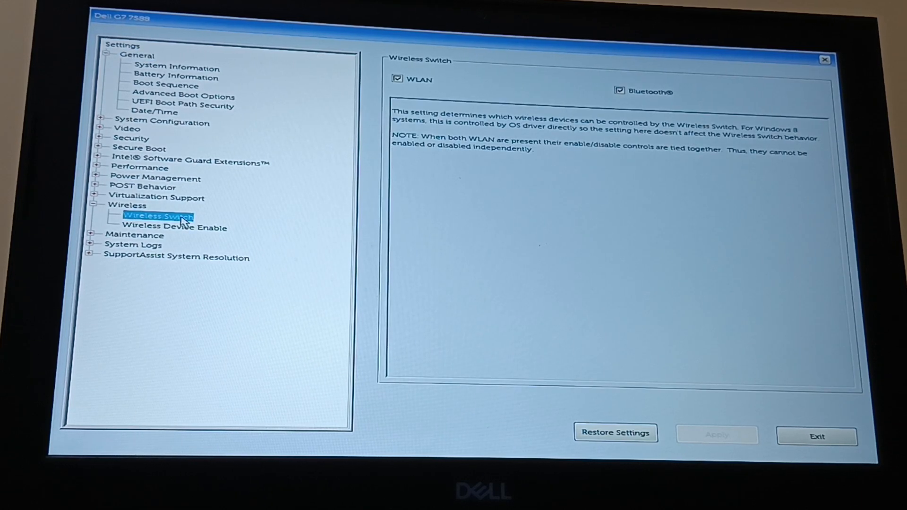
mouse_move(722, 298)
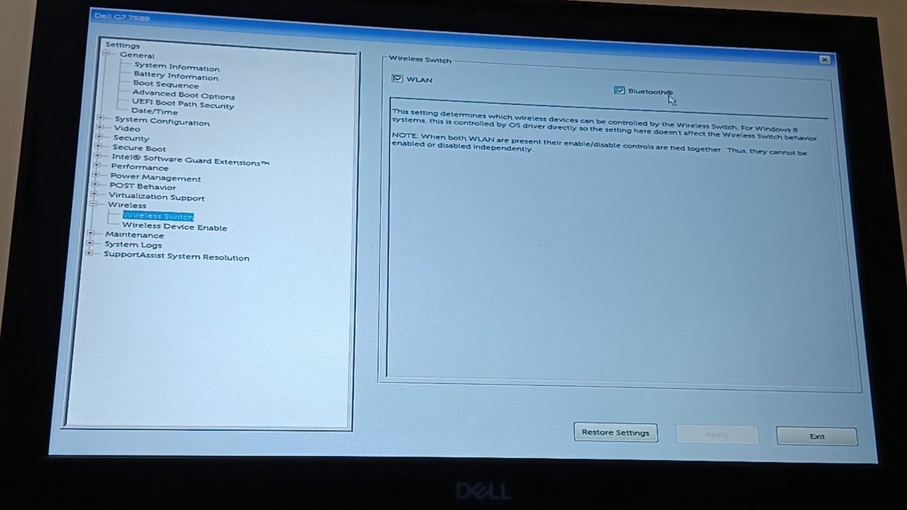
mouse_move(612, 456)
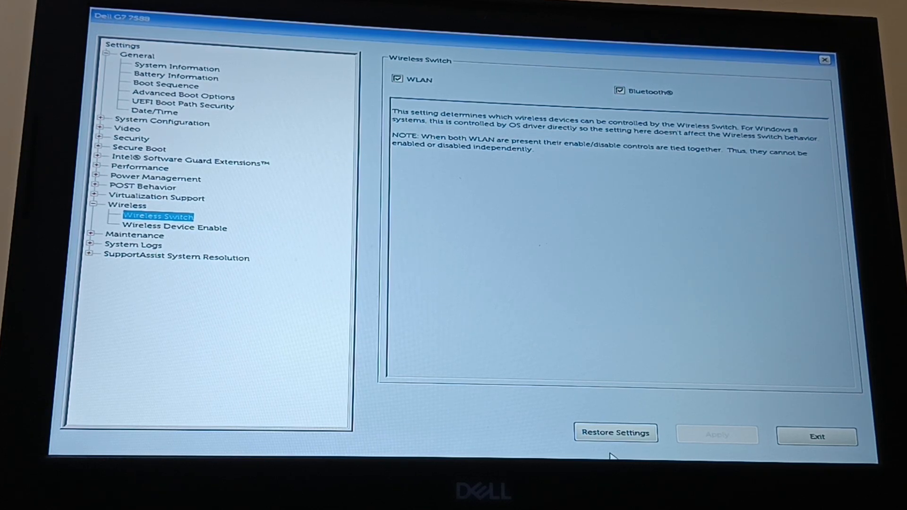
Restore BIOS Defaults and accept the overwrite warning.
click(615, 432)
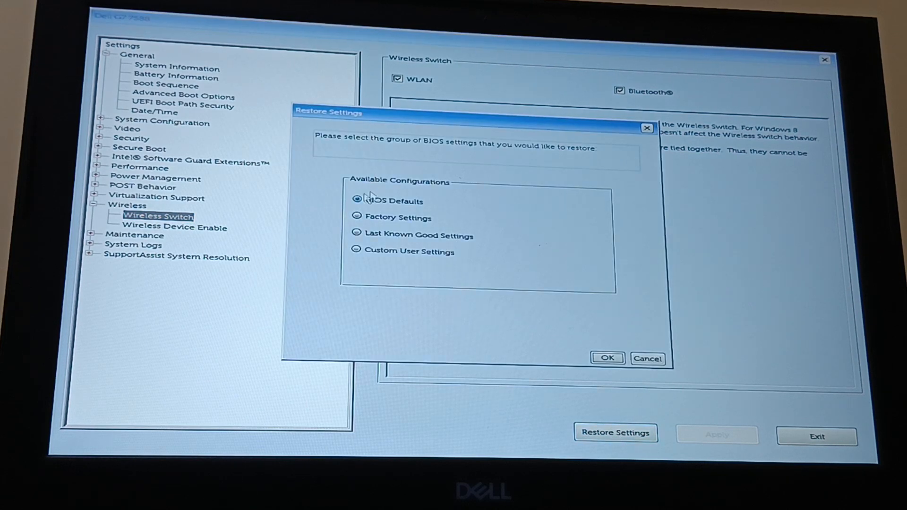
click(606, 358)
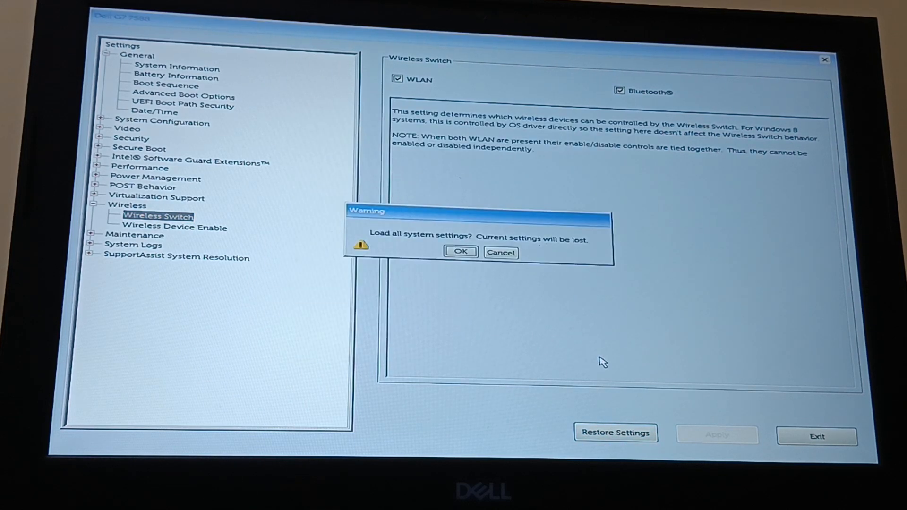
click(458, 252)
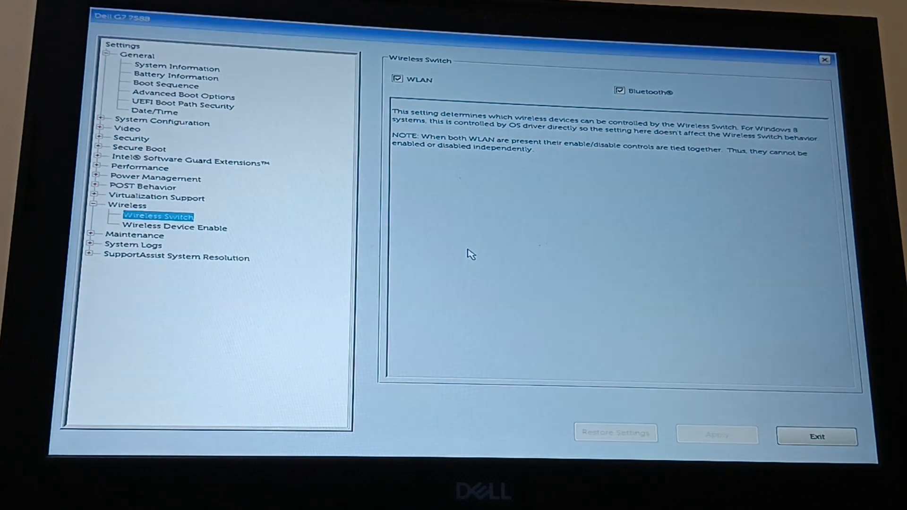
Verify WLAN and Bluetooth are enabled under Wireless Switch and Wireless Device Enable.
click(172, 226)
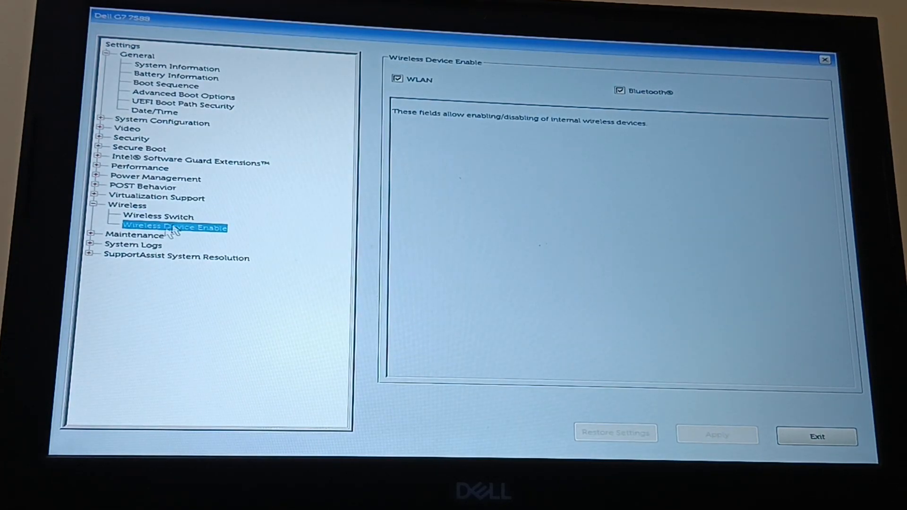
mouse_move(474, 337)
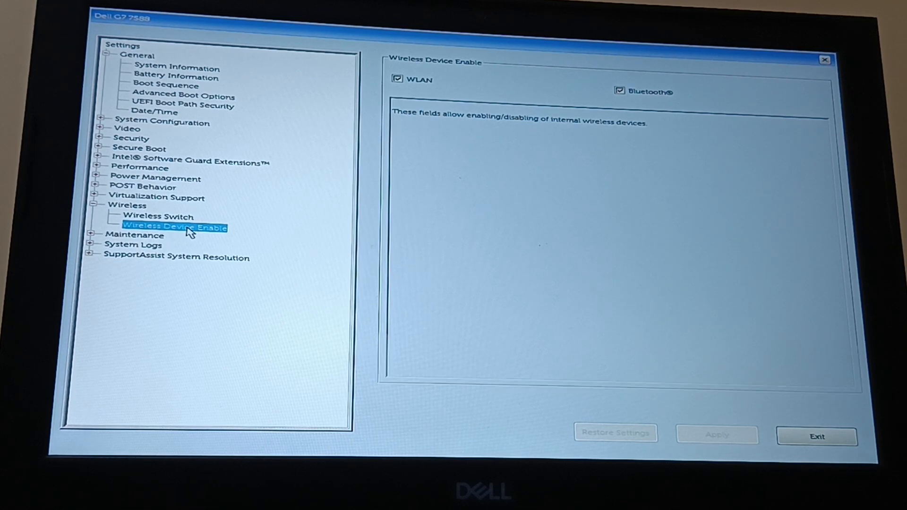
click(156, 216)
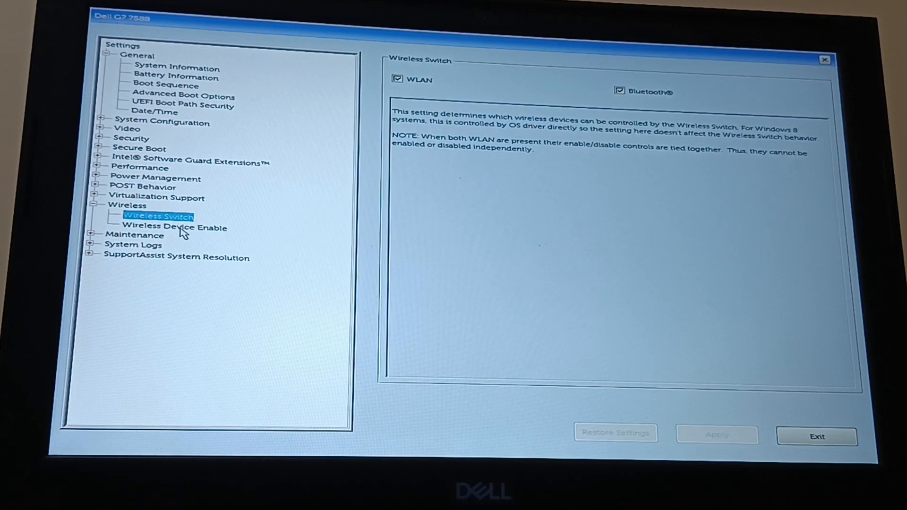
click(173, 227)
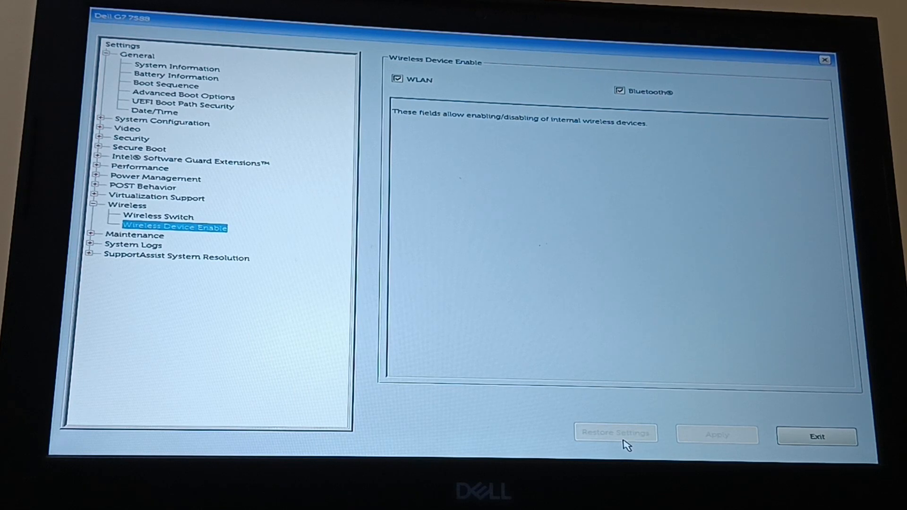
mouse_move(597, 435)
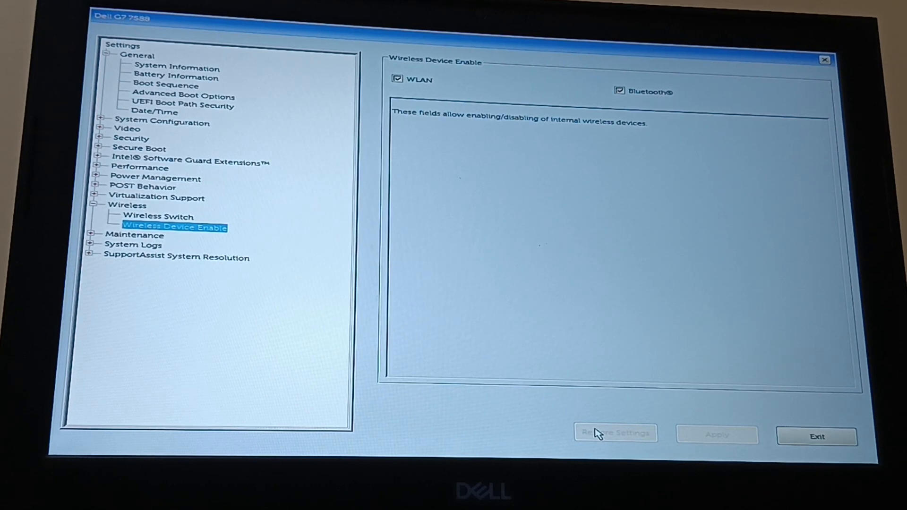
mouse_move(620, 435)
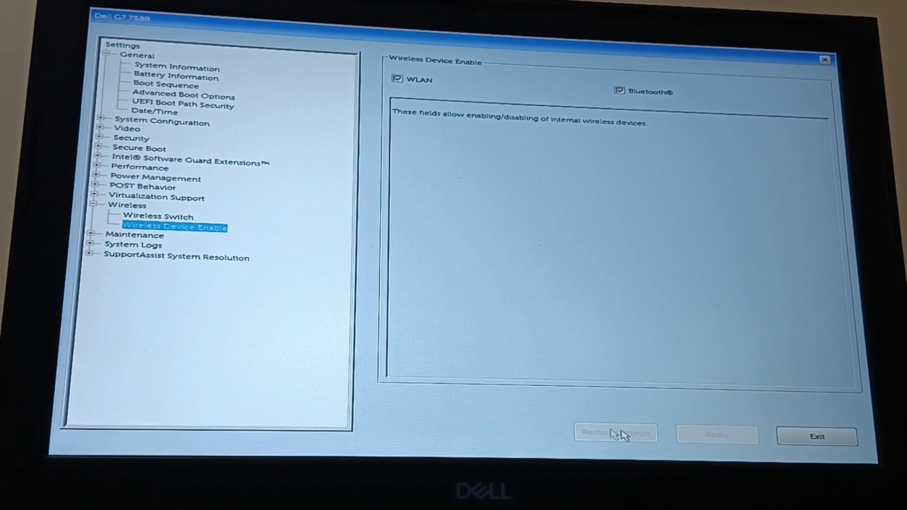
mouse_move(613, 440)
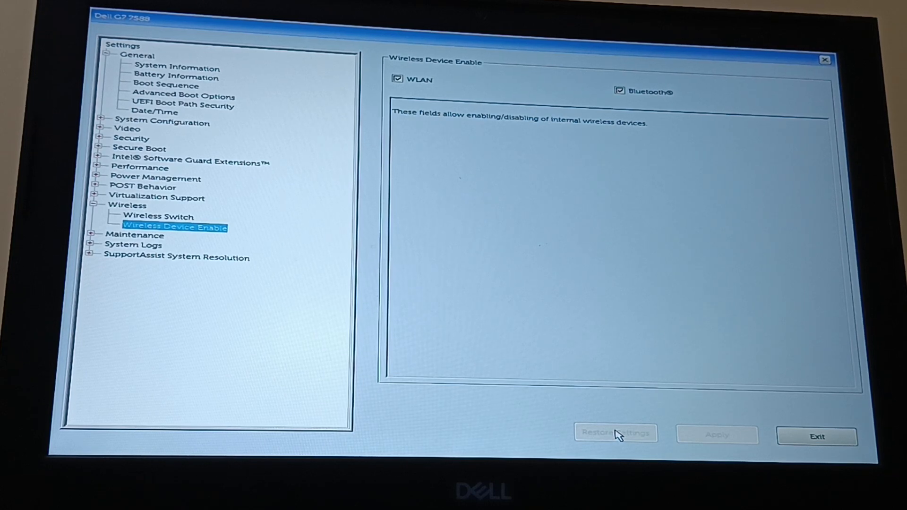
mouse_move(598, 438)
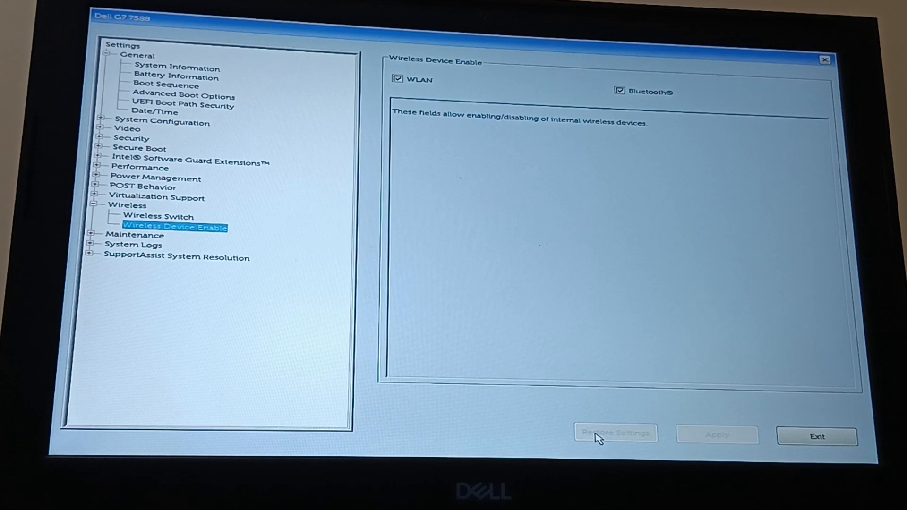
click(157, 215)
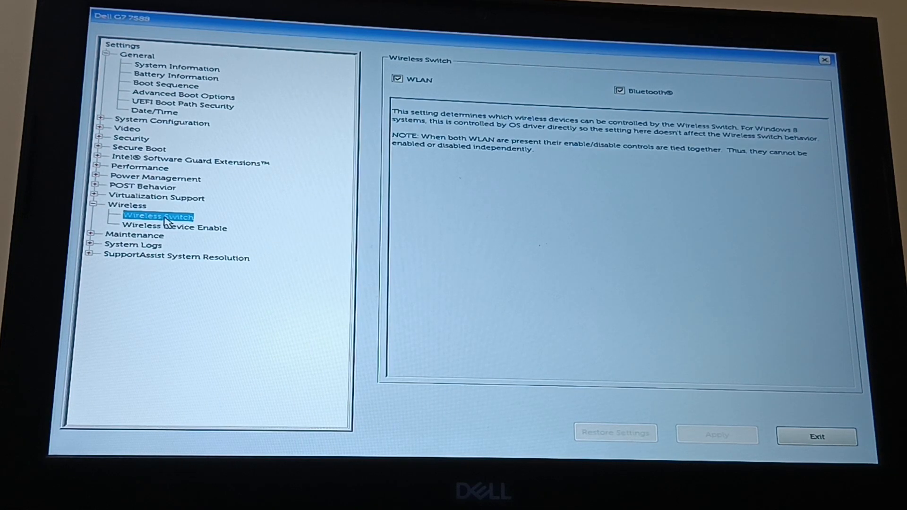
mouse_move(274, 278)
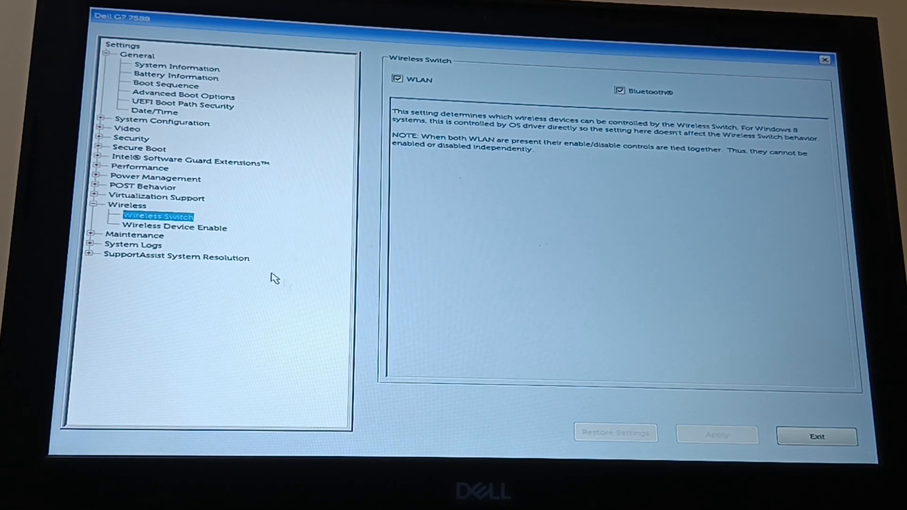
click(172, 227)
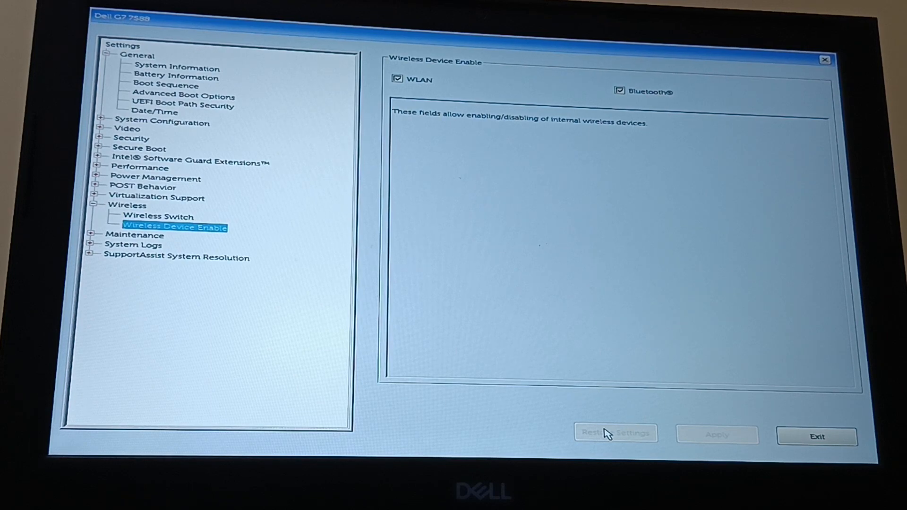
mouse_move(817, 436)
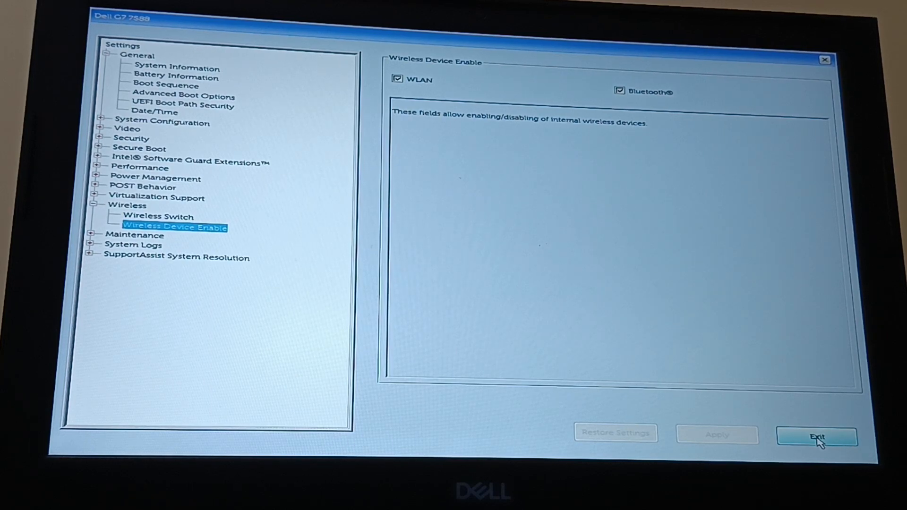
Exit BIOS Setup and boot into Windows to confirm Wi‑Fi is connected.
click(816, 436)
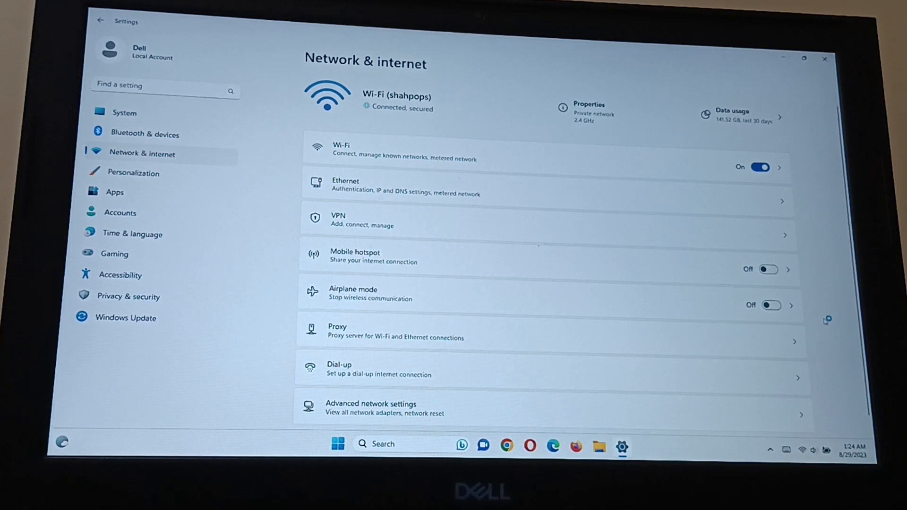
mouse_move(823, 321)
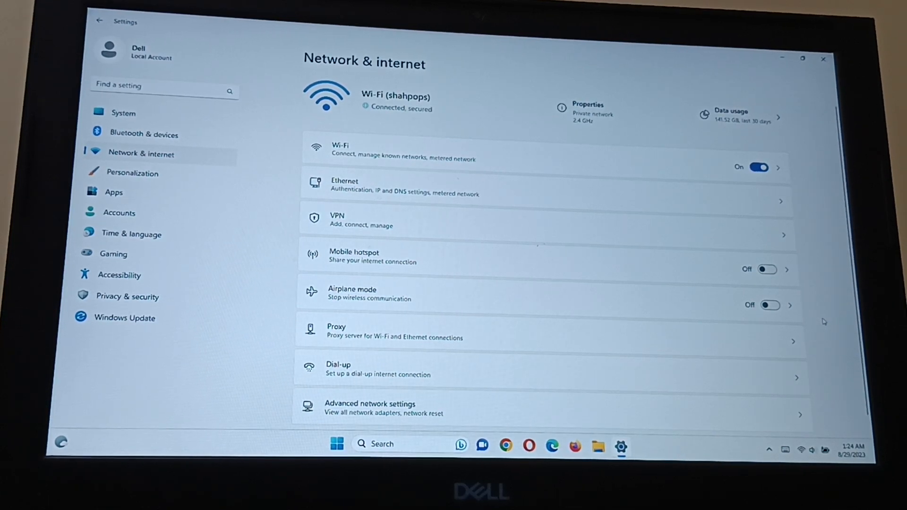